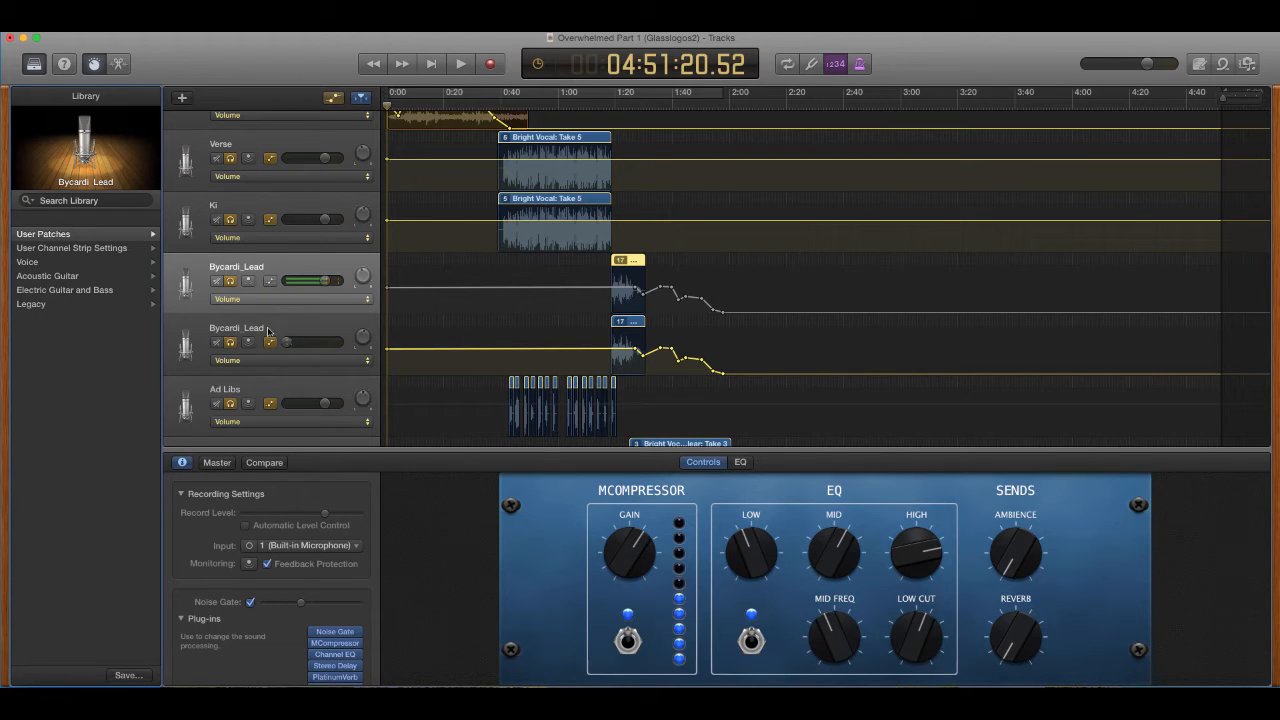
Expand the User Patches list in the Library and add a new empty audio track
{"action": "left_click", "coordinate": [44, 232]}
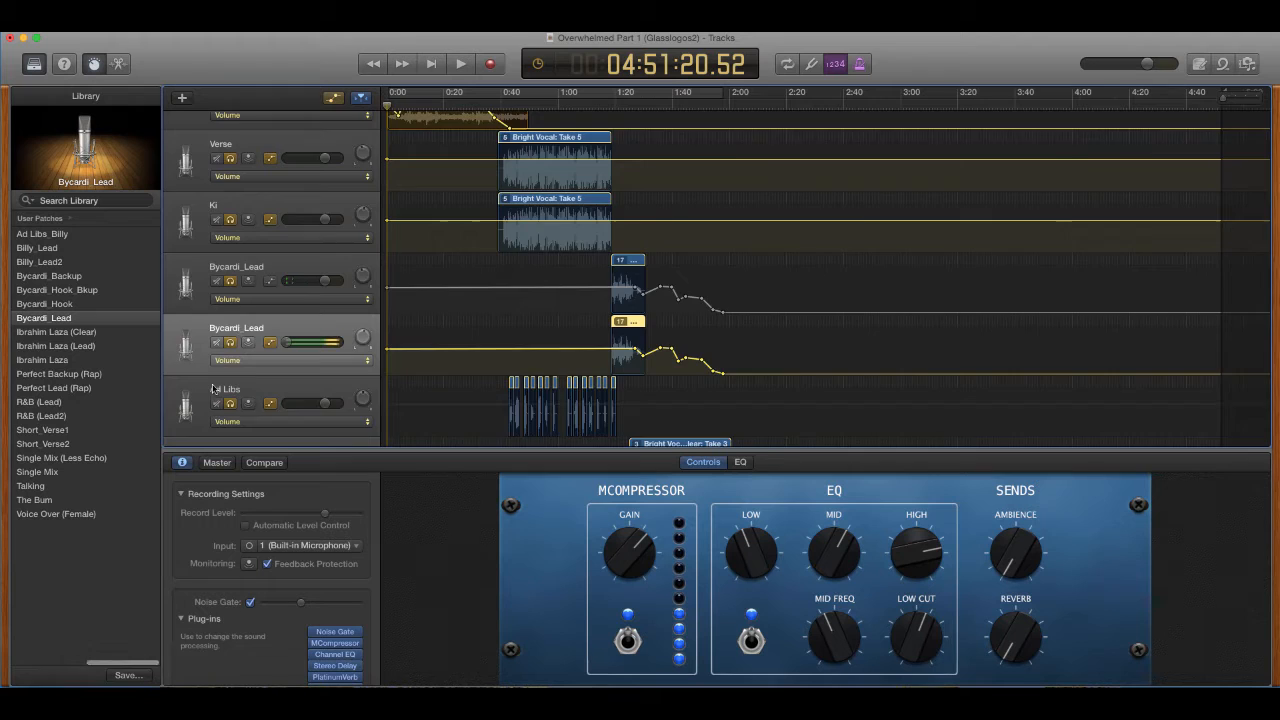
{"action": "scroll", "scroll_direction": "down", "scroll_amount": 3}
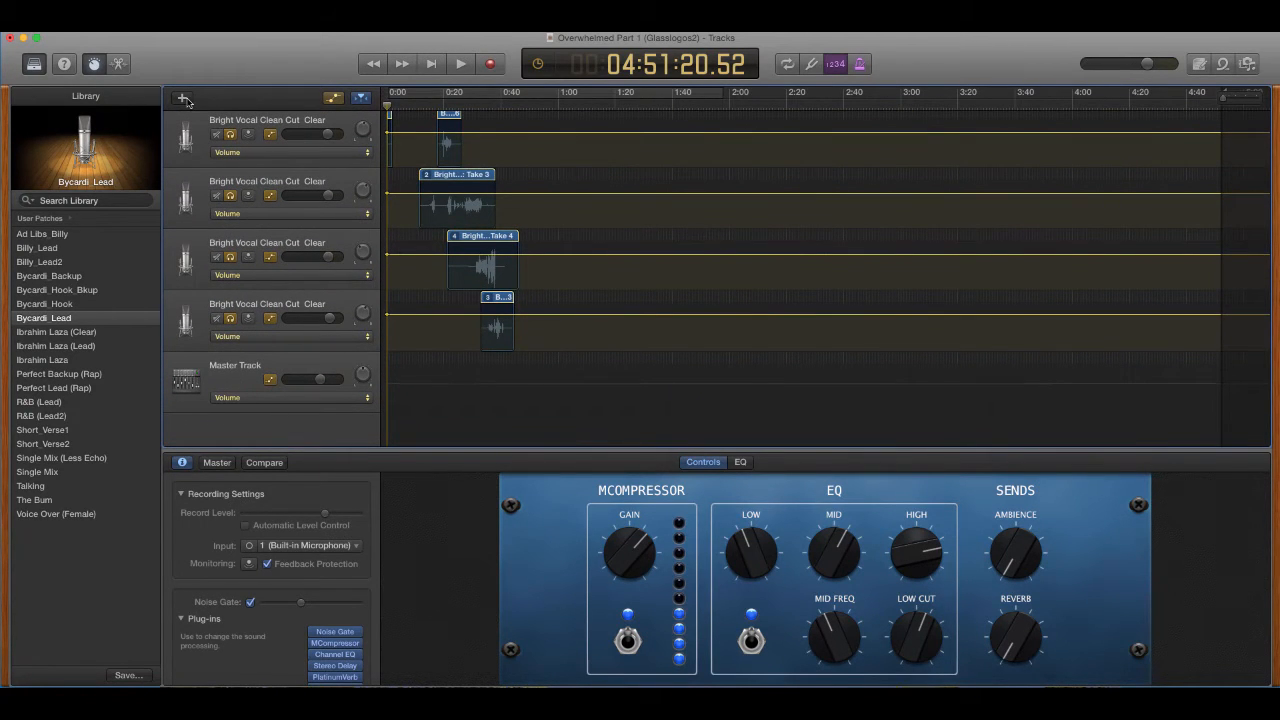
{"action": "left_click", "coordinate": [184, 96]}
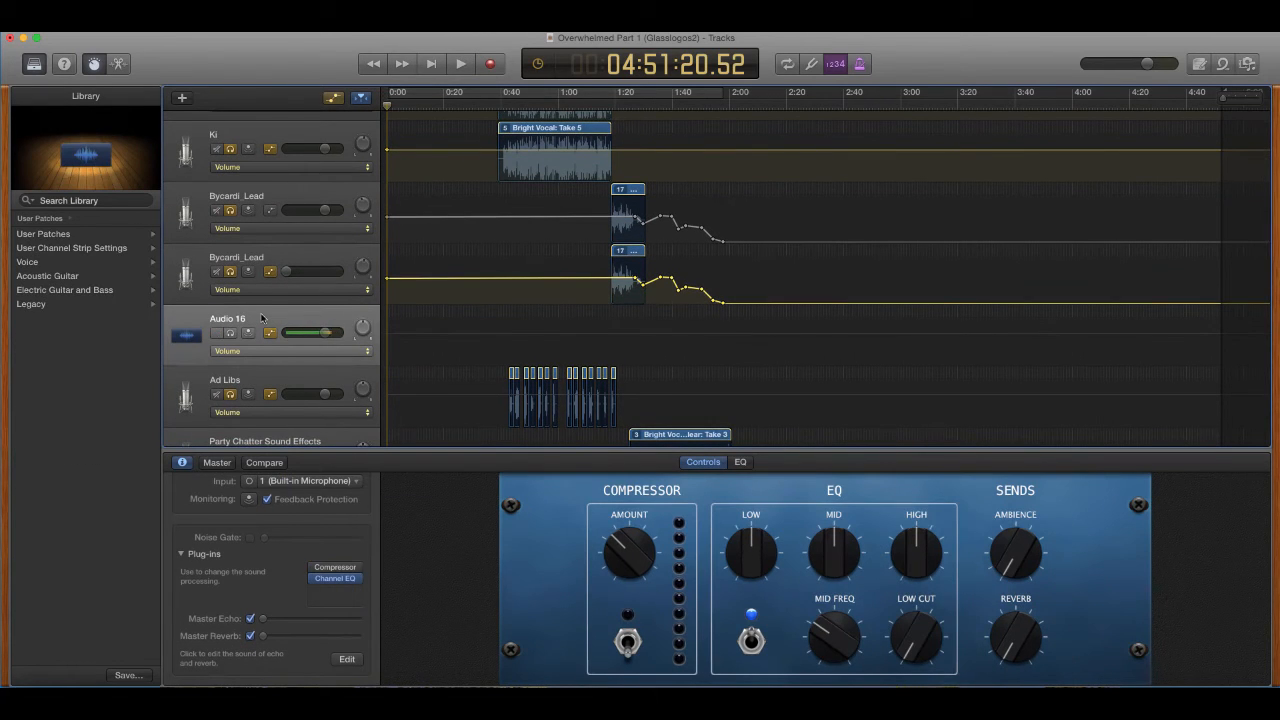
{"action": "mouse_move", "coordinate": [424, 356]}
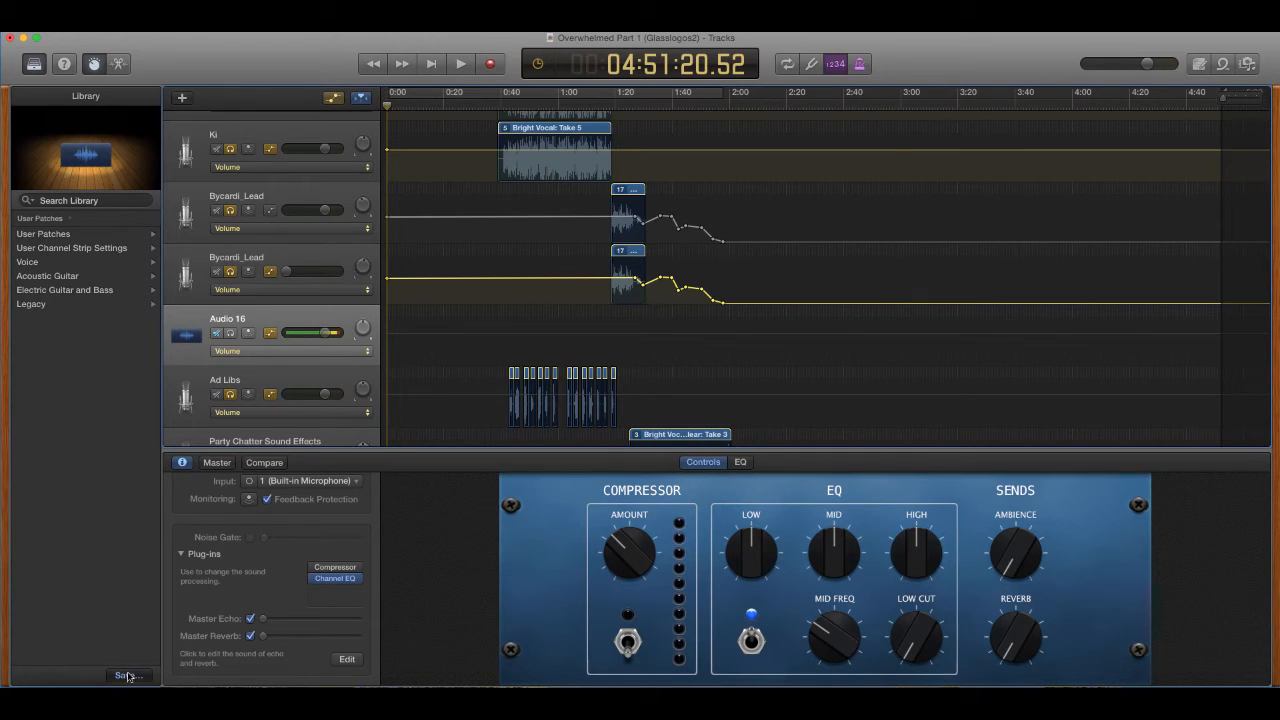
Start saving the selected track's settings as a new patch from the Library
{"action": "left_click", "coordinate": [128, 676]}
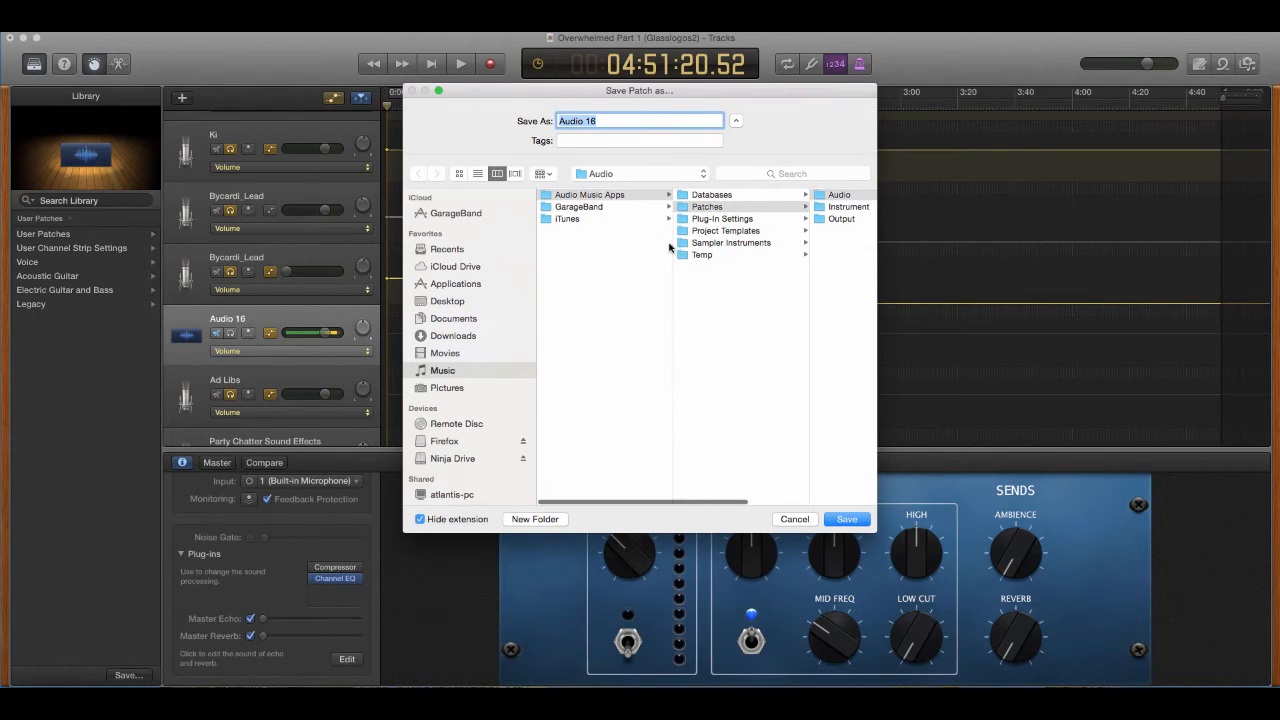
Save the patch as Audio 16 in the Patches > Audio folder
{"action": "left_click", "coordinate": [720, 206]}
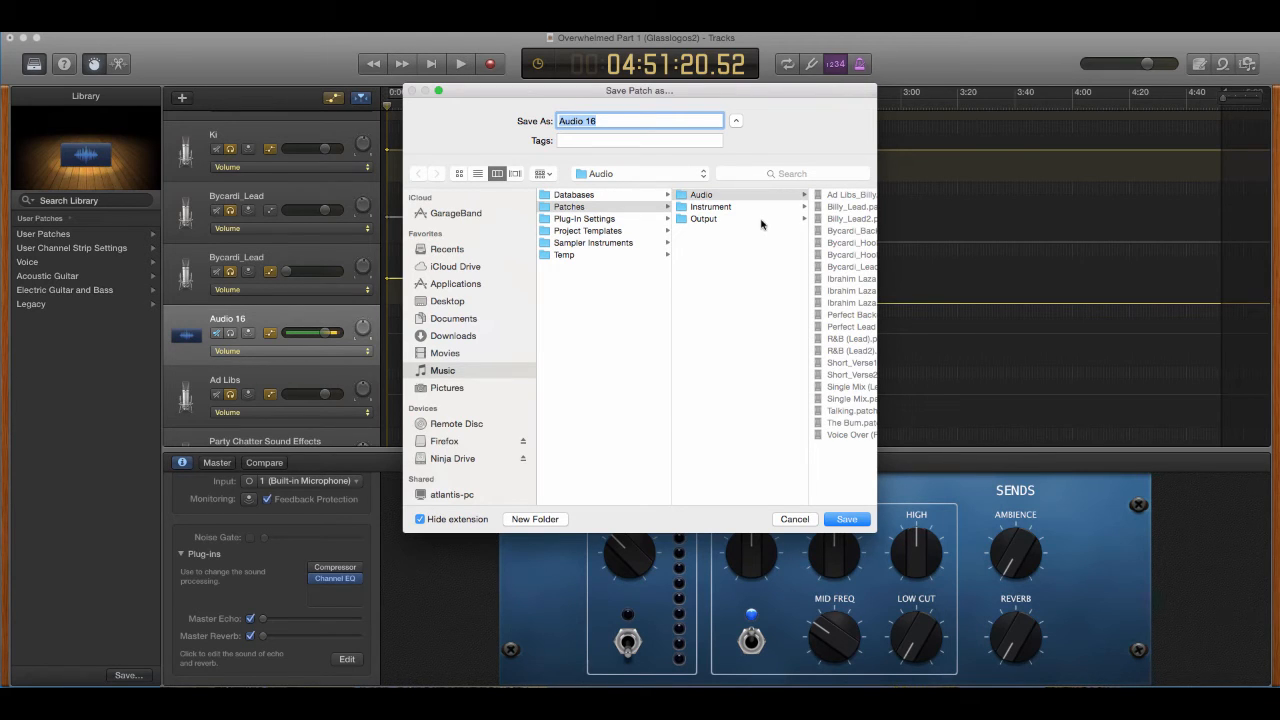
{"action": "mouse_move", "coordinate": [728, 238]}
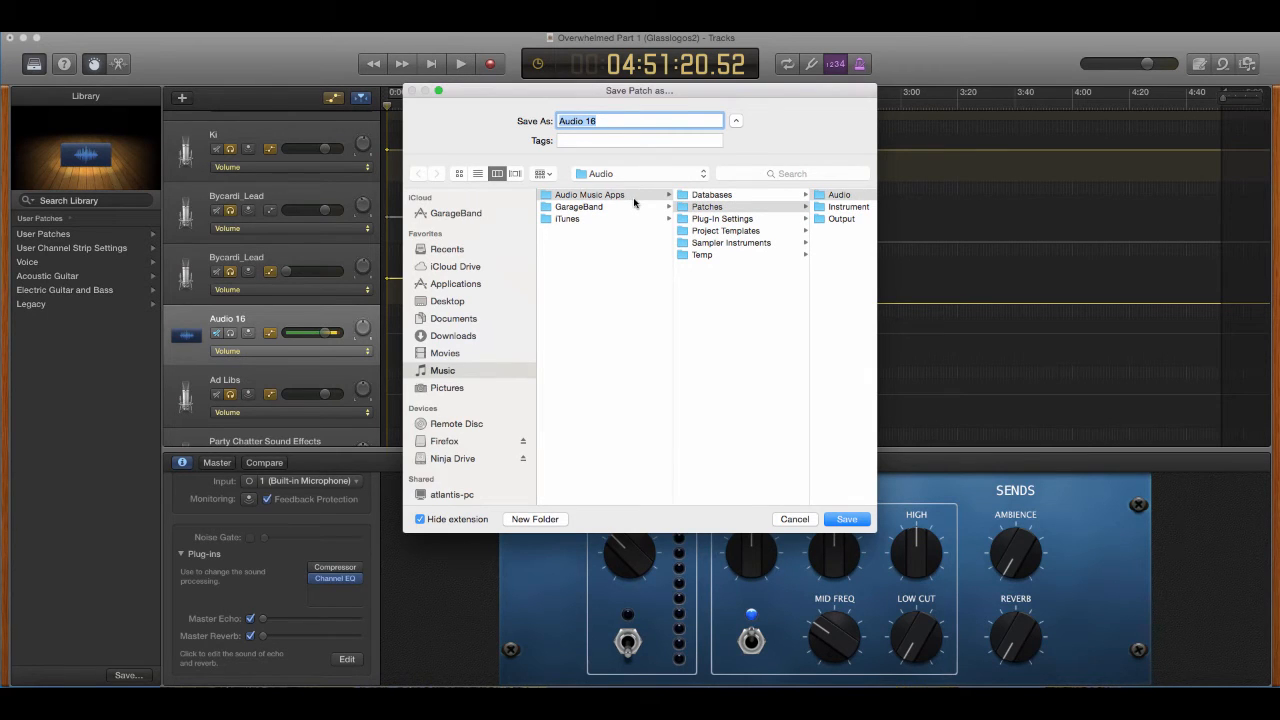
{"action": "left_click", "coordinate": [706, 194]}
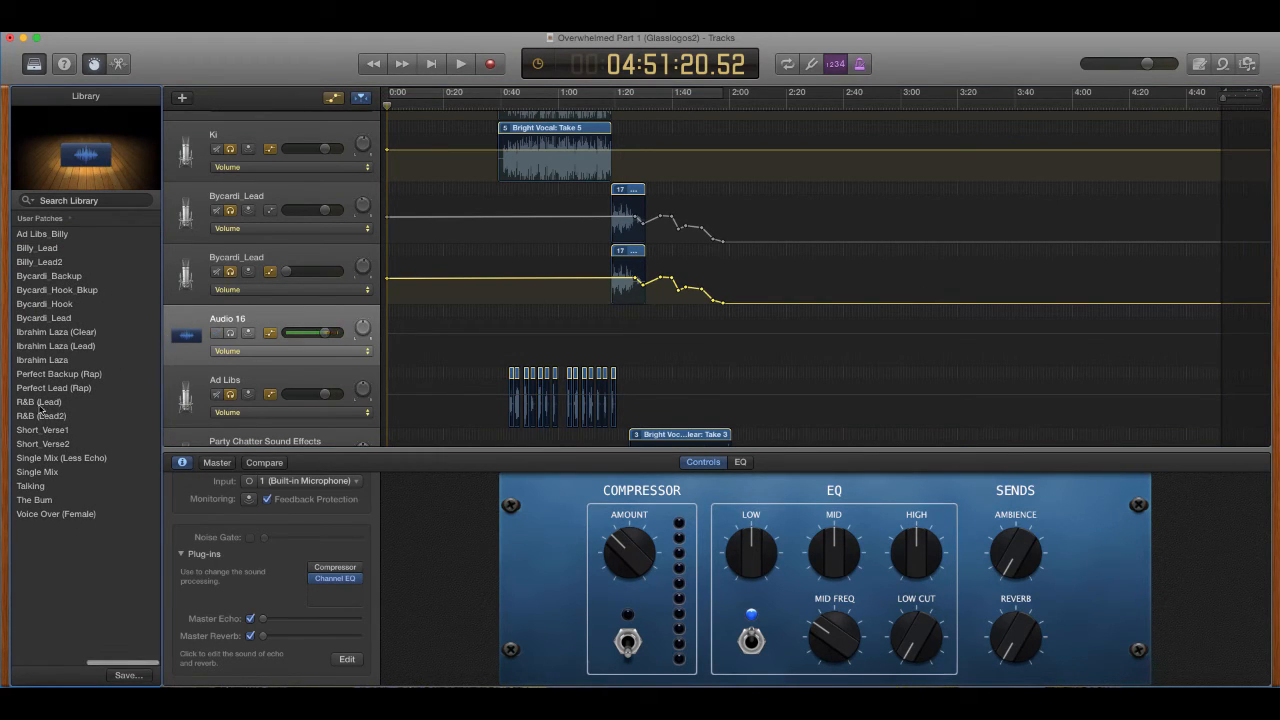
Load the R&B (Lead) user patch onto the selected vocal track
{"action": "left_click", "coordinate": [40, 400]}
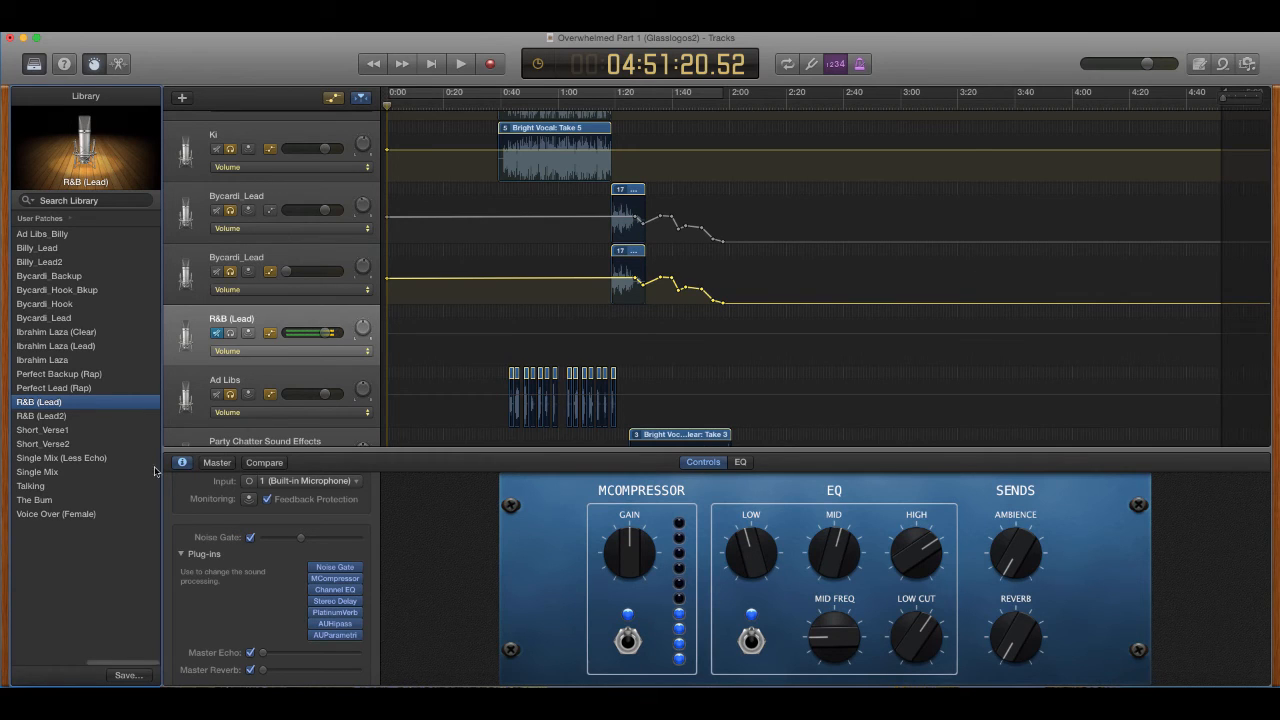
{"action": "mouse_move", "coordinate": [292, 570]}
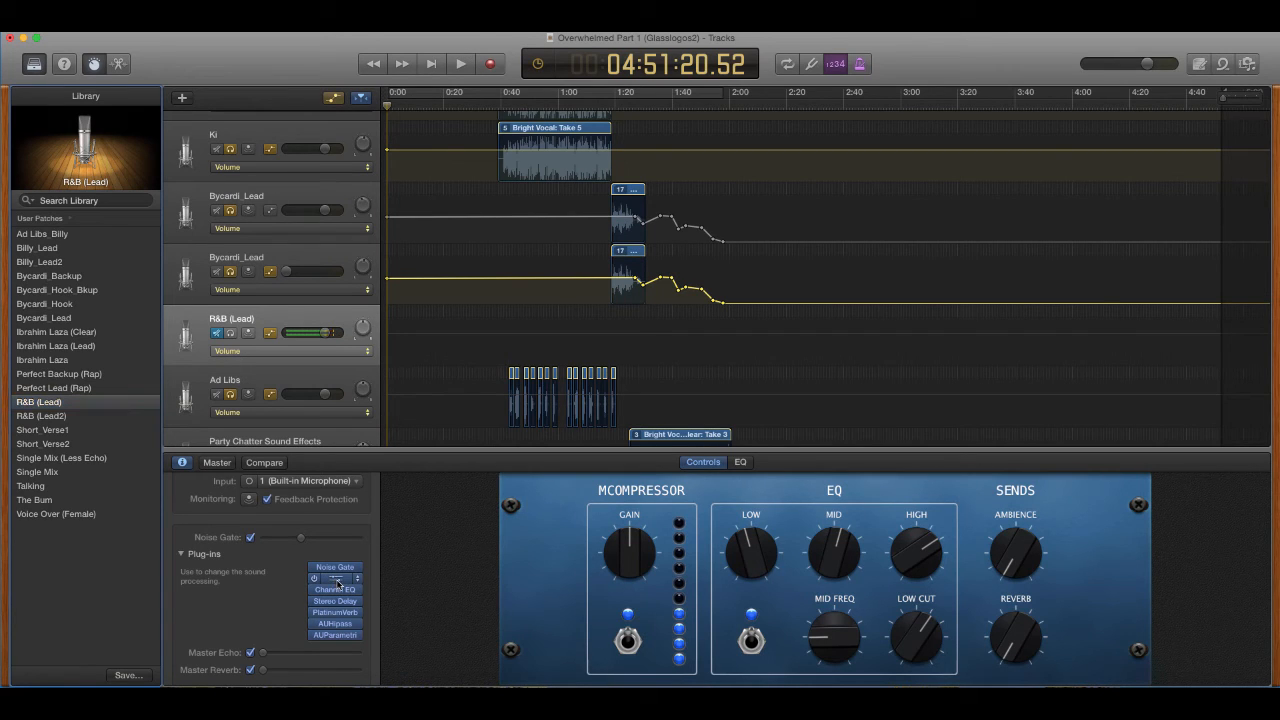
Inspect the MCompressor plug-in, then add an EQ and pull in a low-frequency cut
{"action": "left_click", "coordinate": [334, 578]}
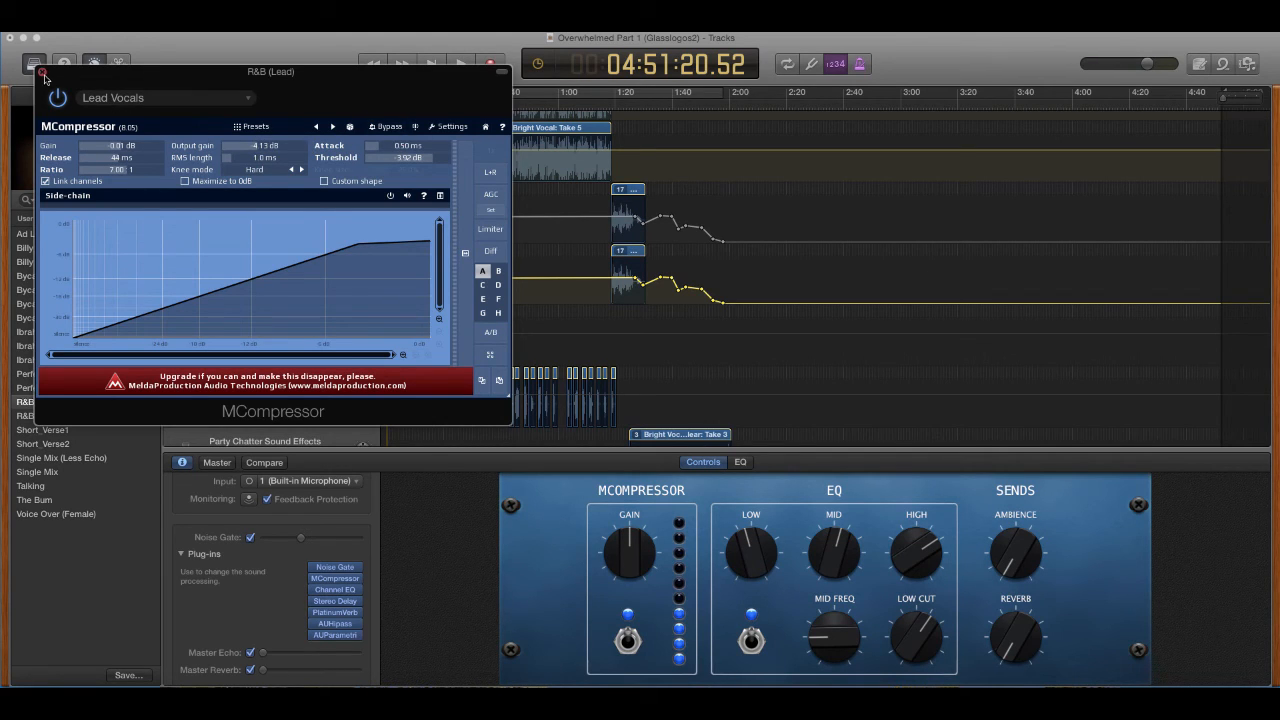
{"action": "left_click", "coordinate": [44, 76]}
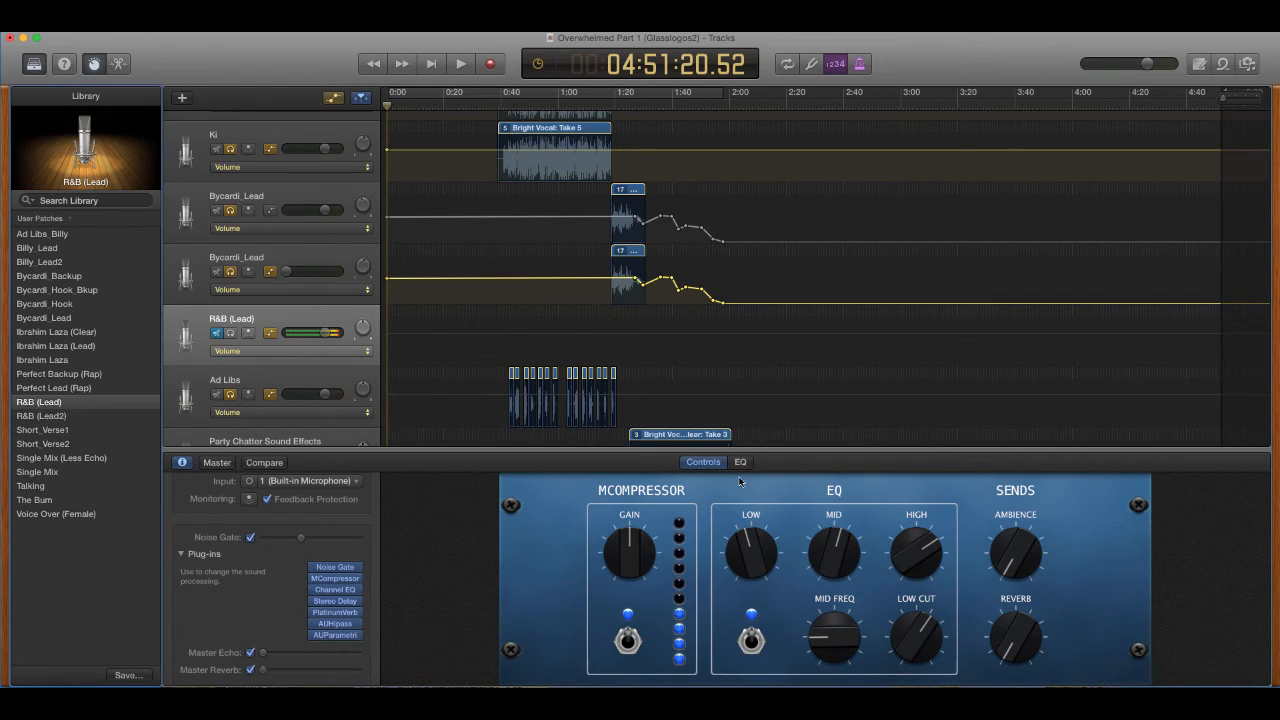
{"action": "left_click", "coordinate": [740, 460]}
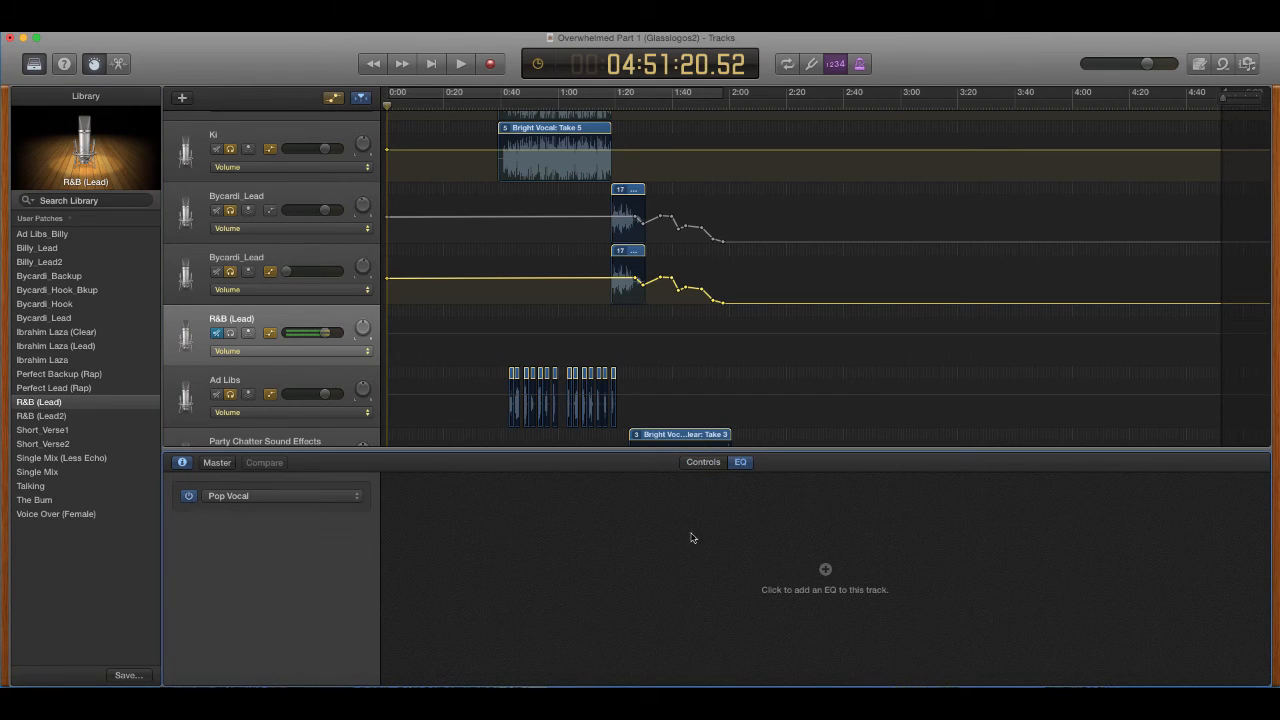
{"action": "left_click", "coordinate": [824, 588]}
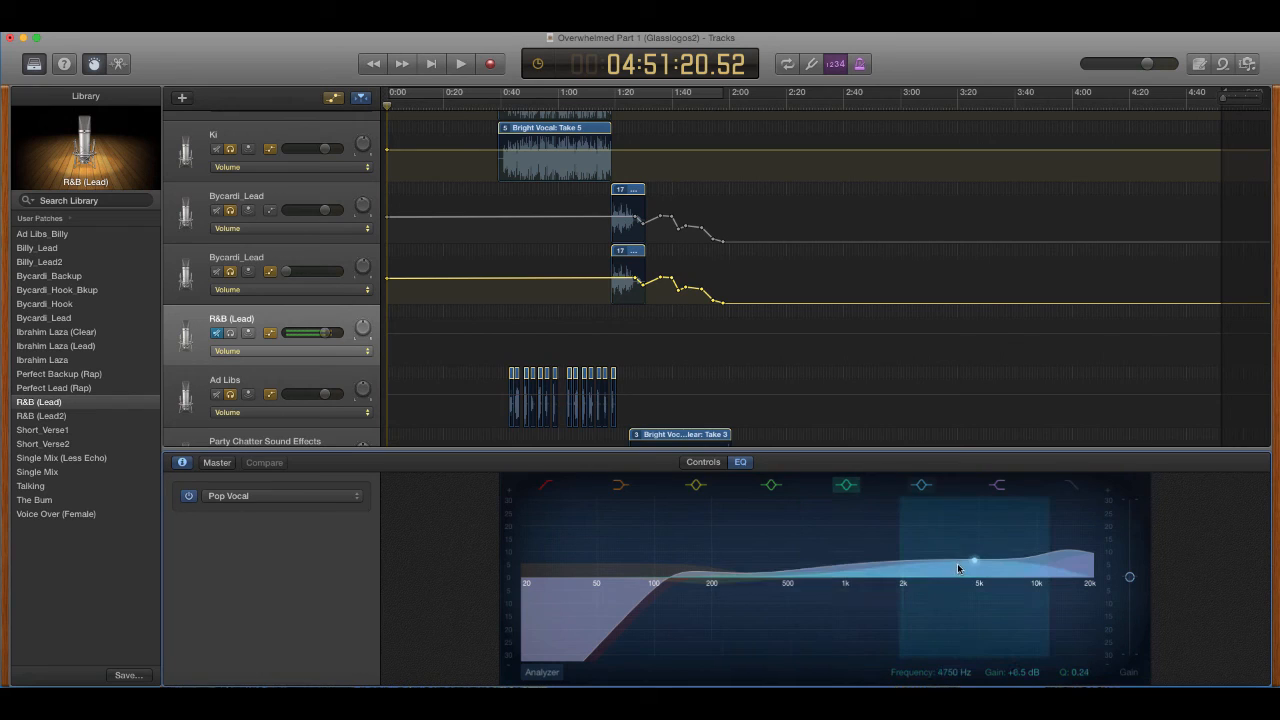
{"action": "left_click_drag", "start_coordinate": [972, 560], "coordinate": [830, 572]}
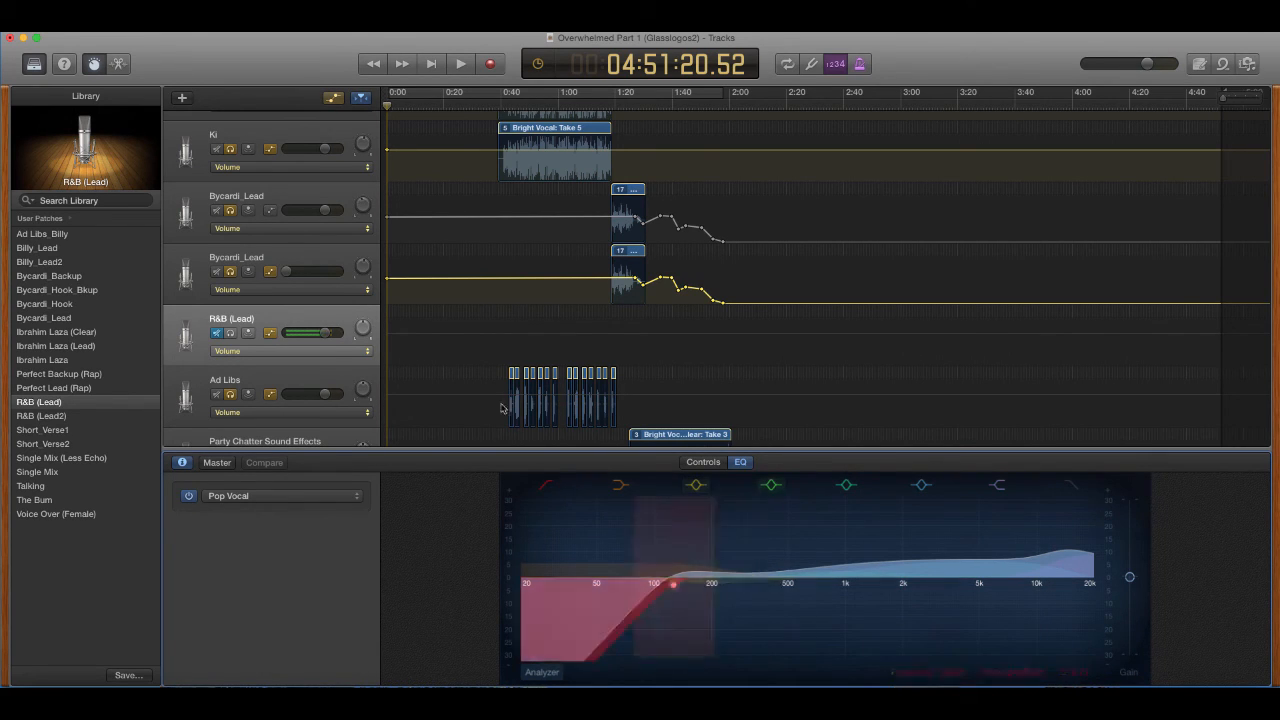
{"action": "scroll", "scroll_direction": "down", "scroll_amount": 3}
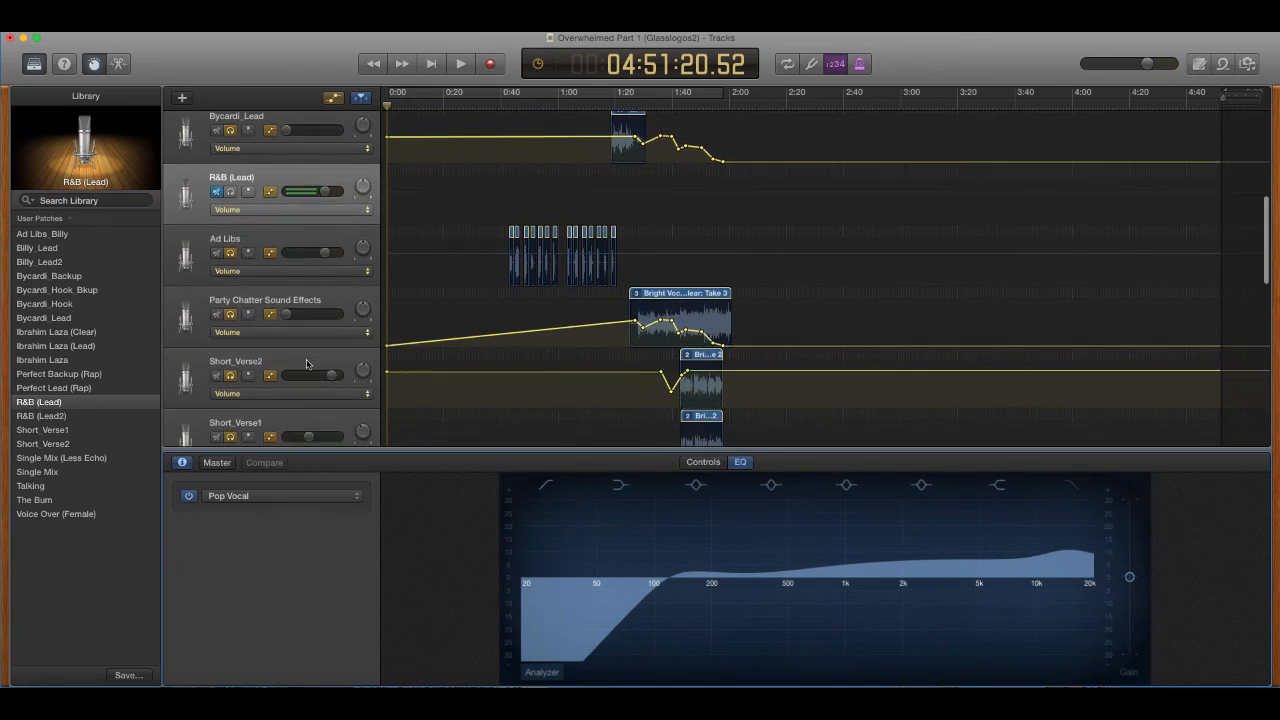
{"action": "scroll", "scroll_direction": "down", "scroll_amount": 3}
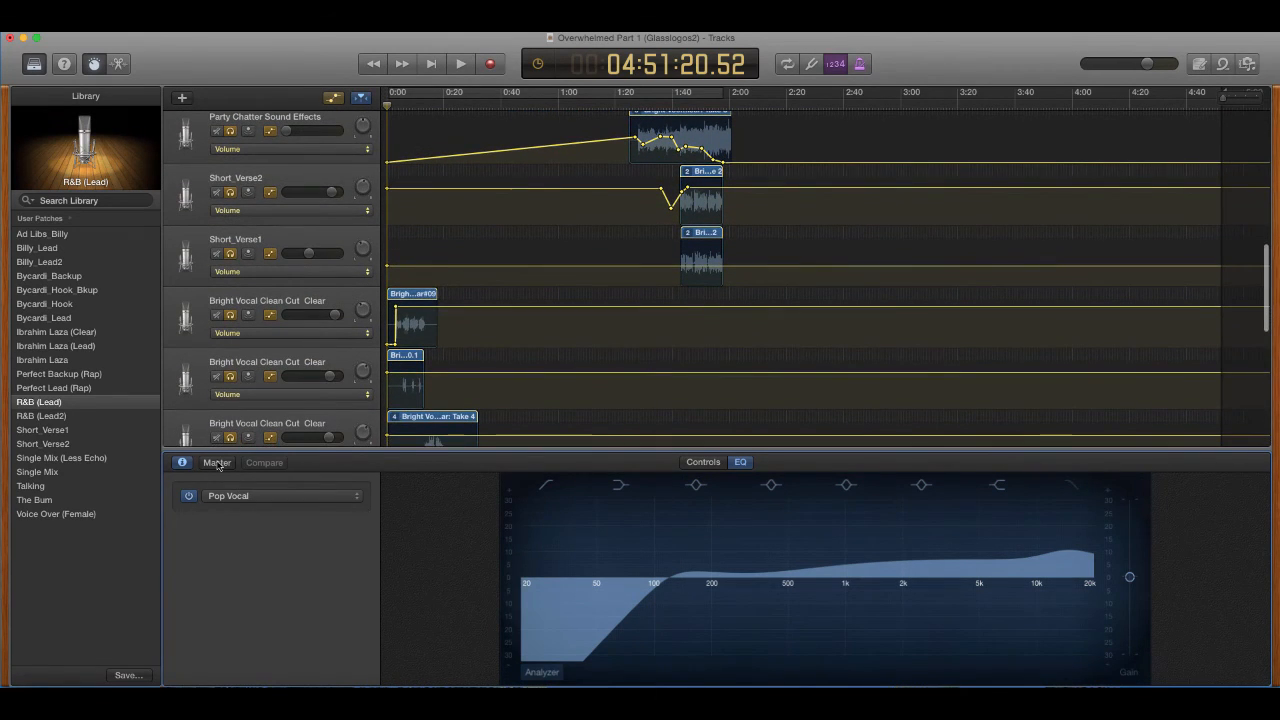
Browse the master track's EQ Tools presets and dismiss the list, leaving the curve flat
{"action": "left_click", "coordinate": [216, 462]}
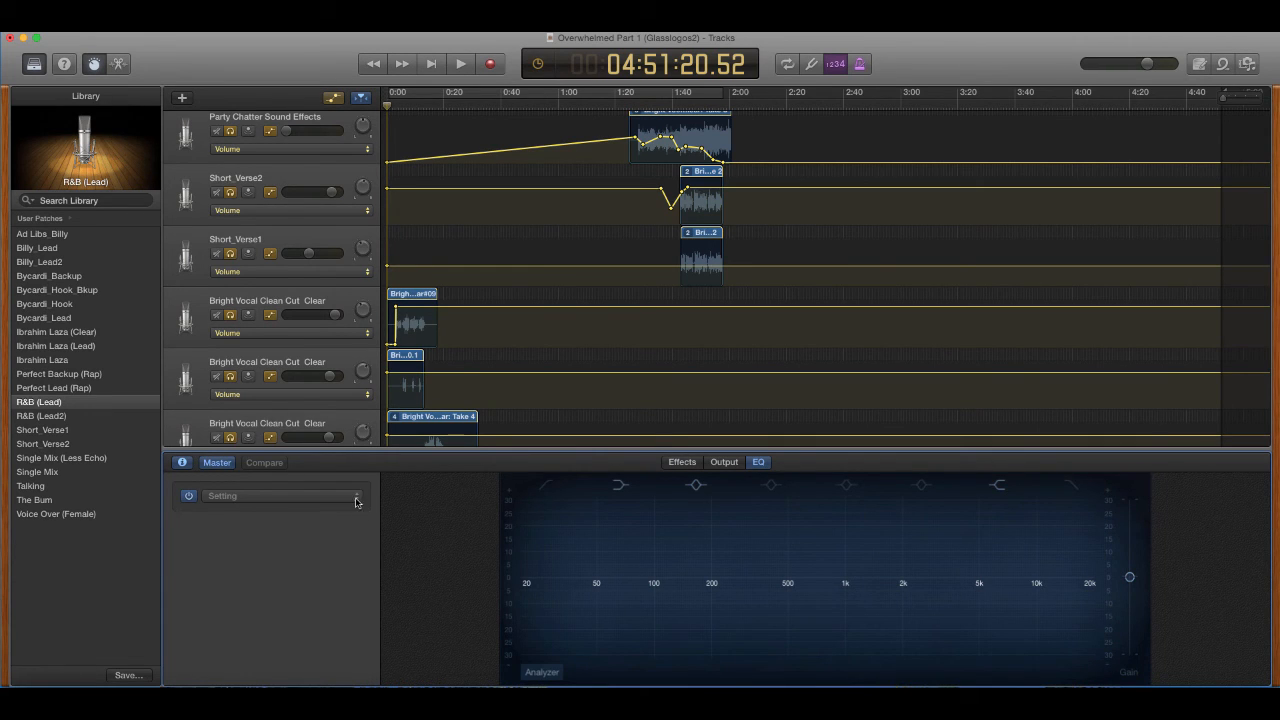
{"action": "left_click", "coordinate": [280, 496]}
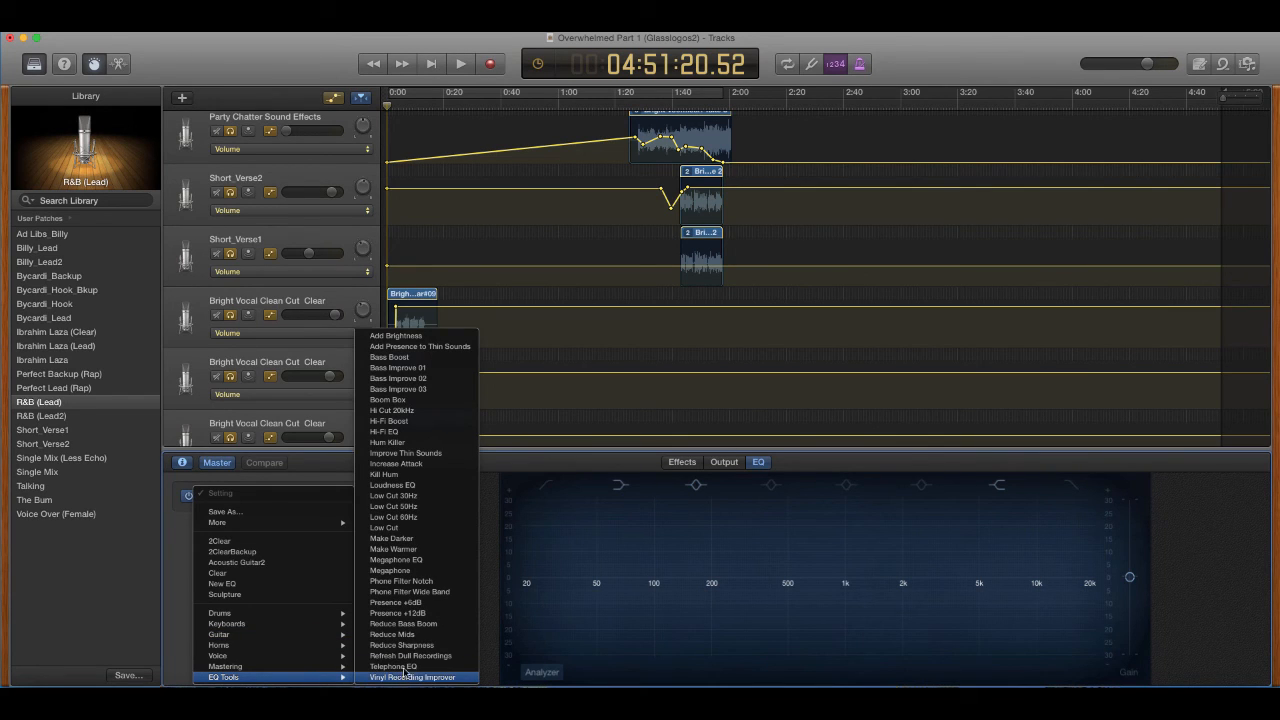
{"action": "mouse_move", "coordinate": [384, 528]}
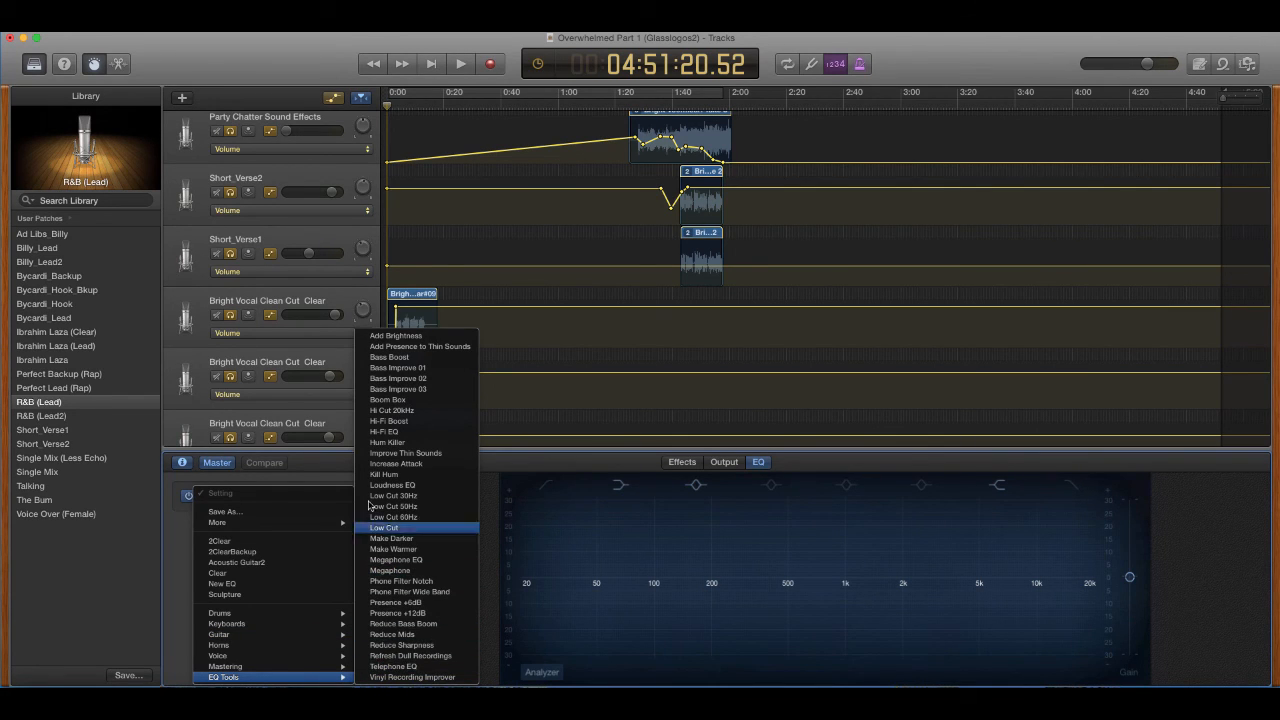
{"action": "mouse_move", "coordinate": [392, 634]}
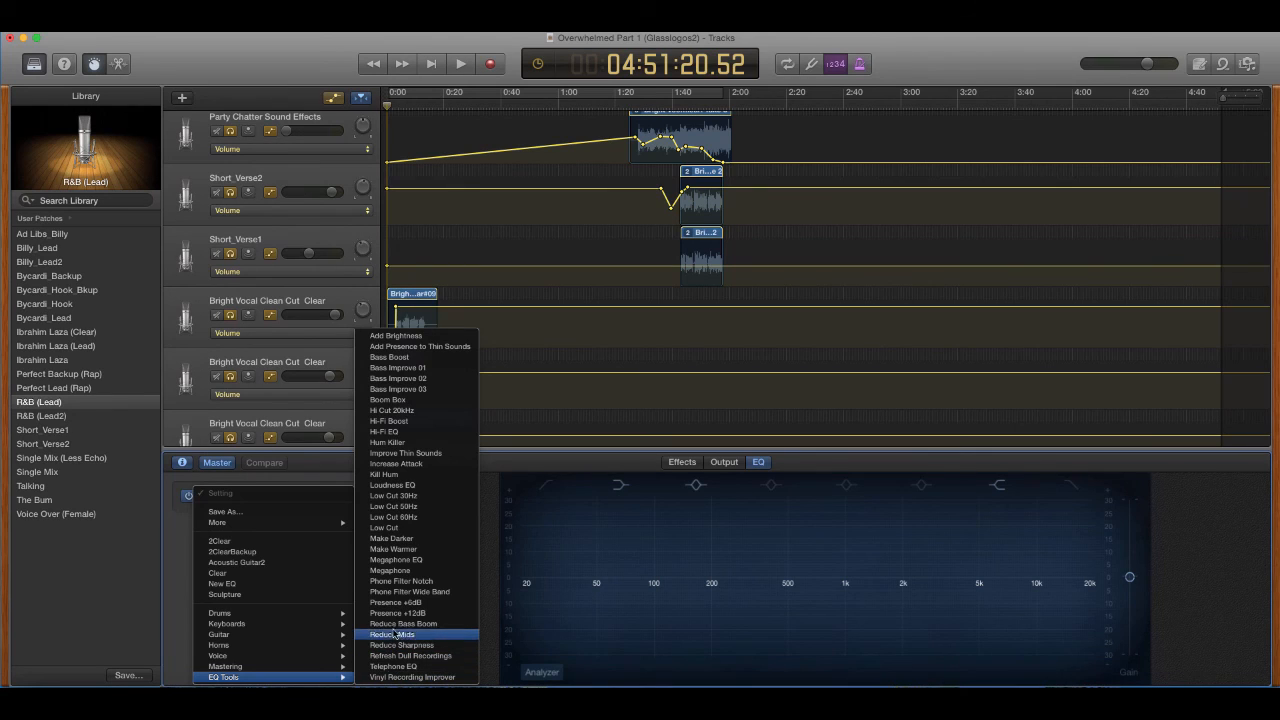
{"action": "mouse_move", "coordinate": [392, 548]}
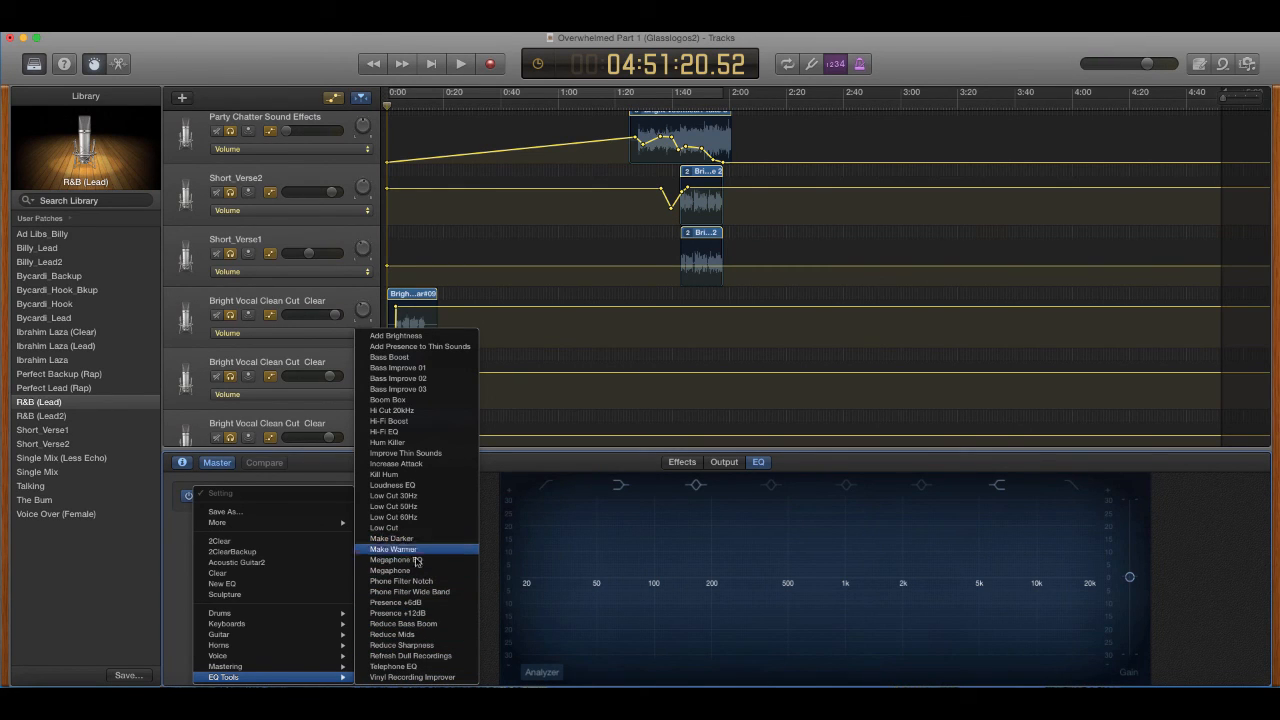
{"action": "mouse_move", "coordinate": [420, 378]}
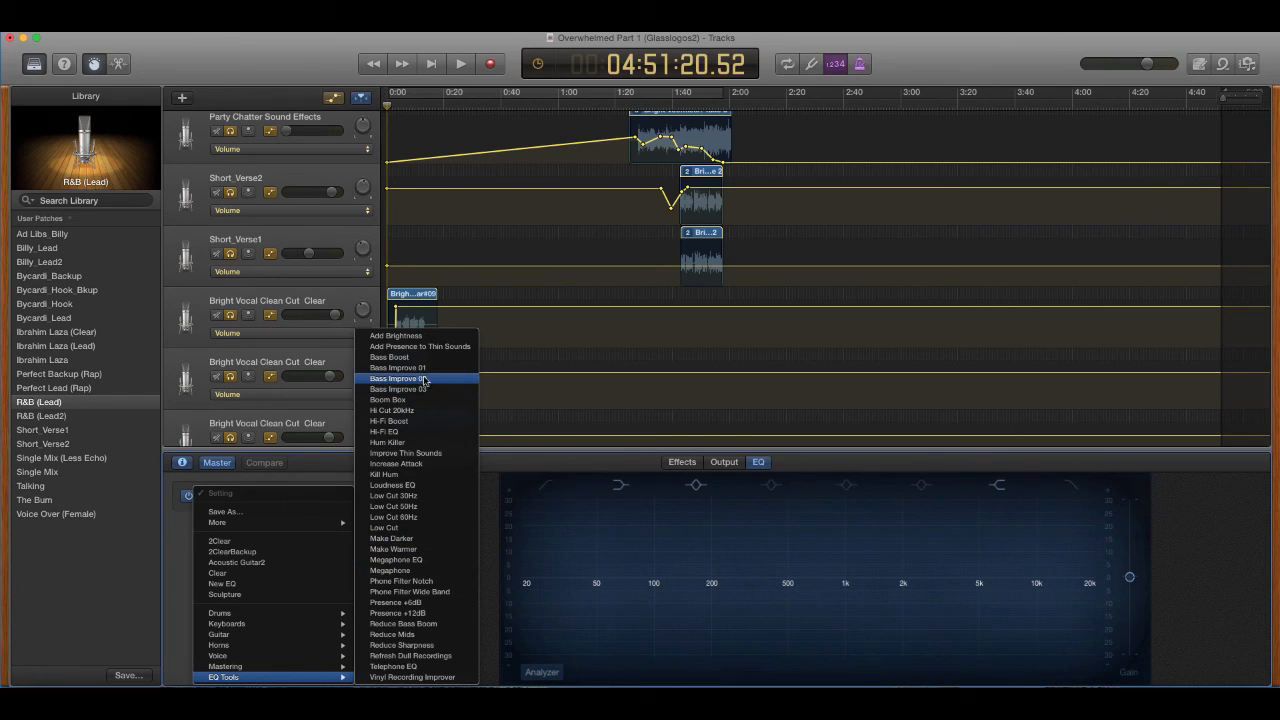
{"action": "left_click", "coordinate": [408, 378]}
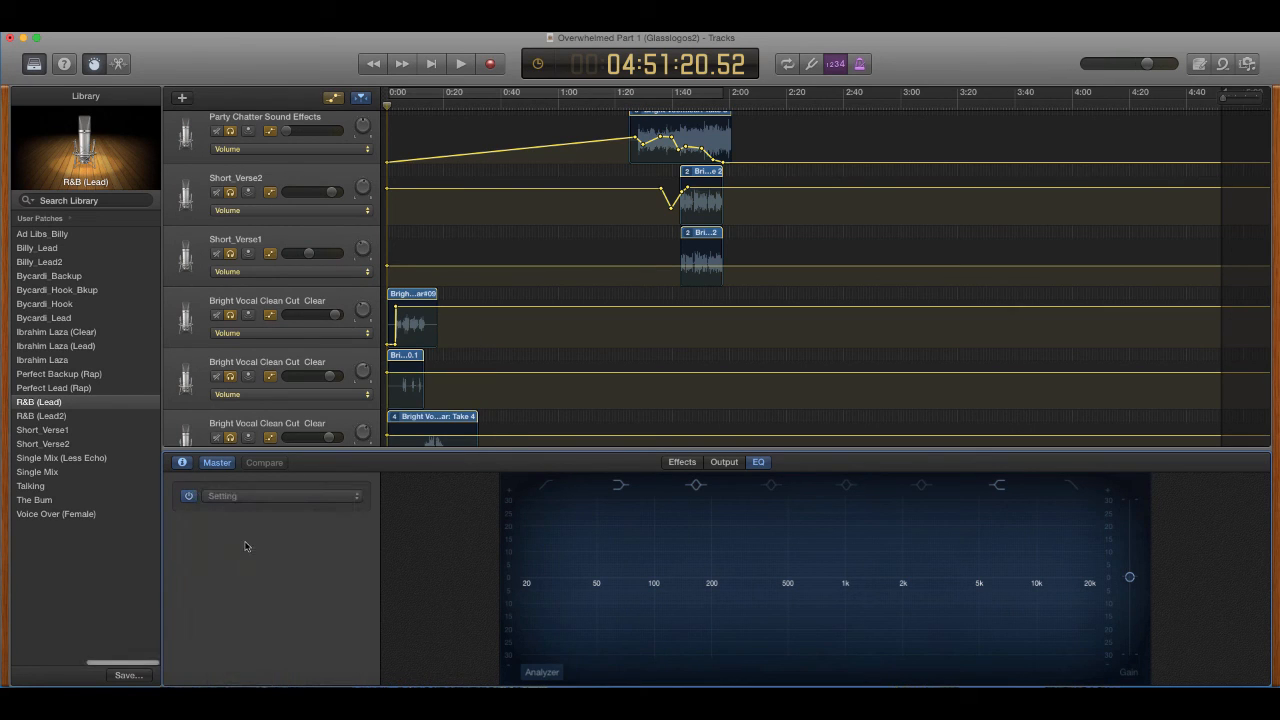